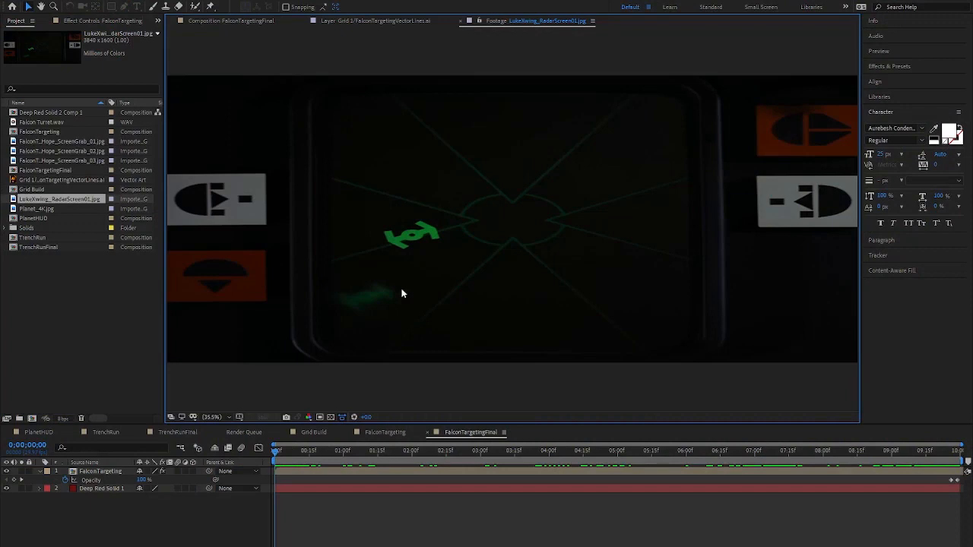
mouse_move(541, 278)
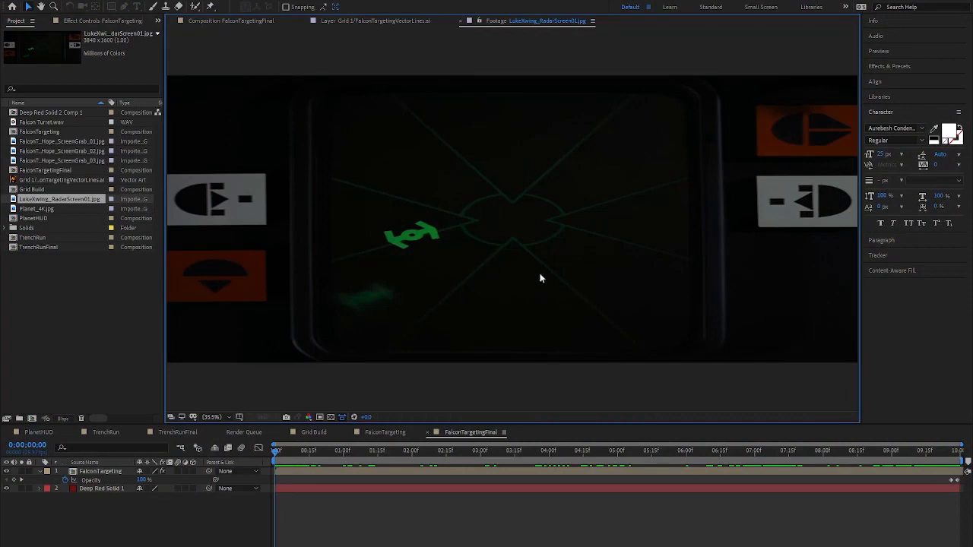
mouse_move(538, 270)
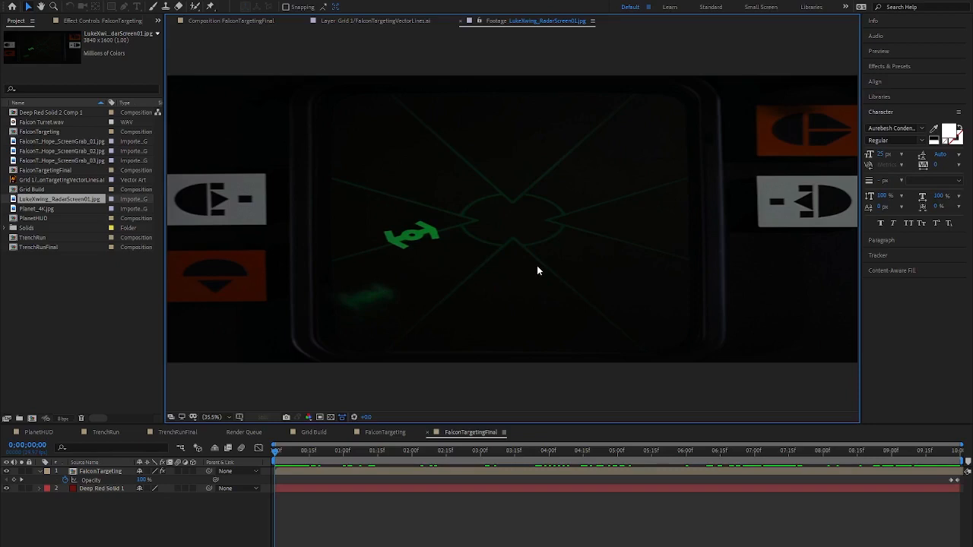
mouse_move(514, 295)
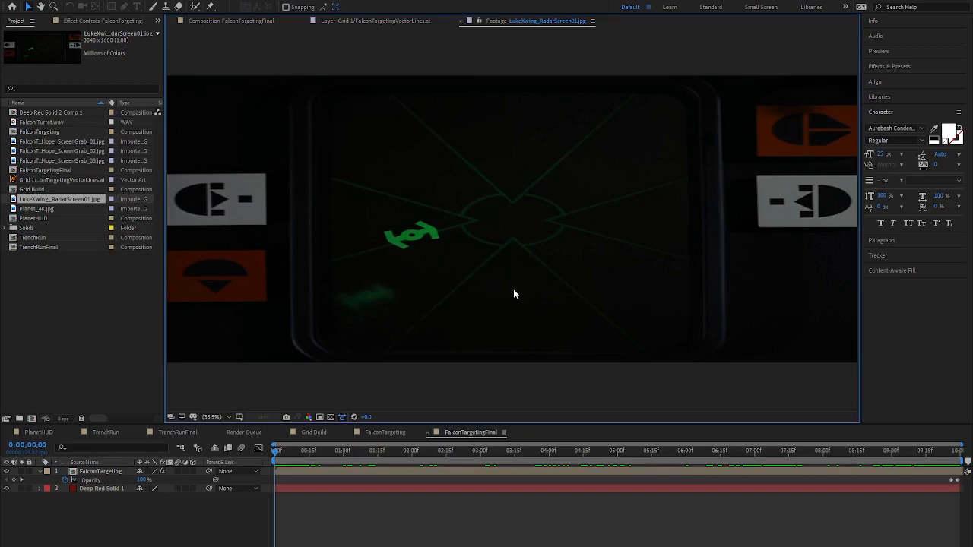
mouse_move(487, 284)
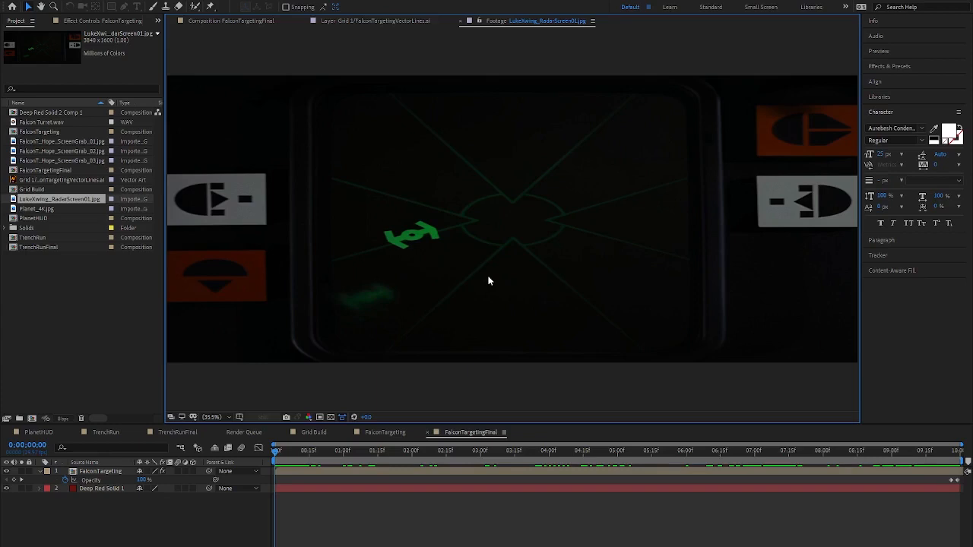
mouse_move(383, 297)
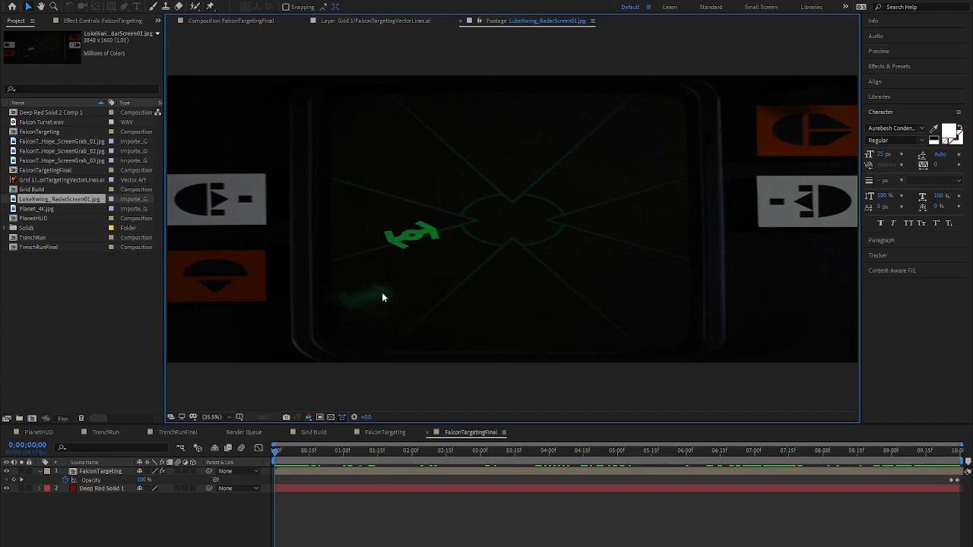
mouse_move(404, 264)
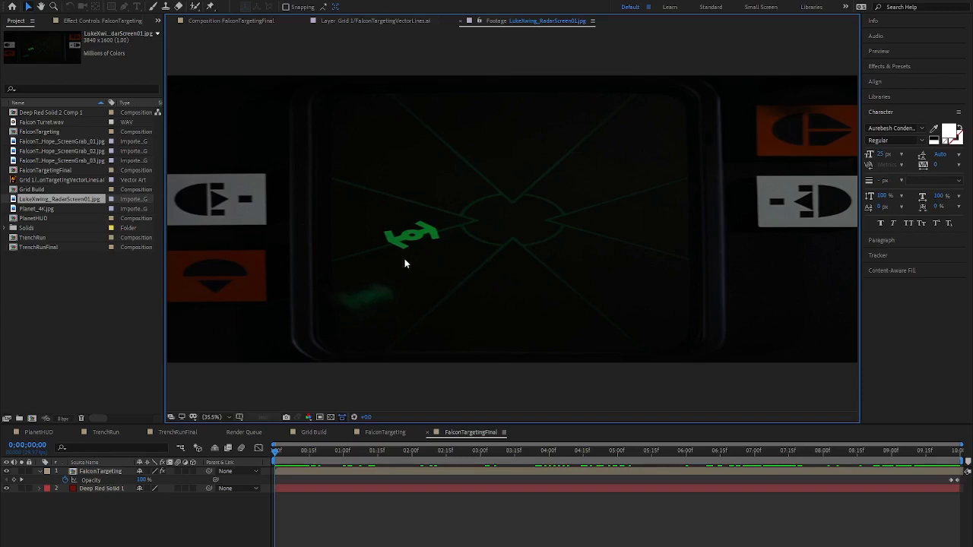
mouse_move(416, 240)
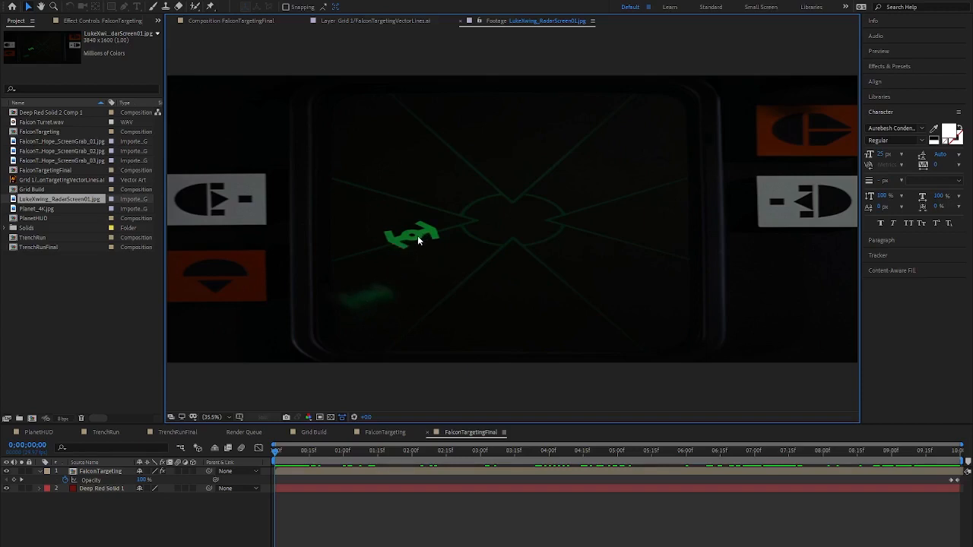
mouse_move(410, 246)
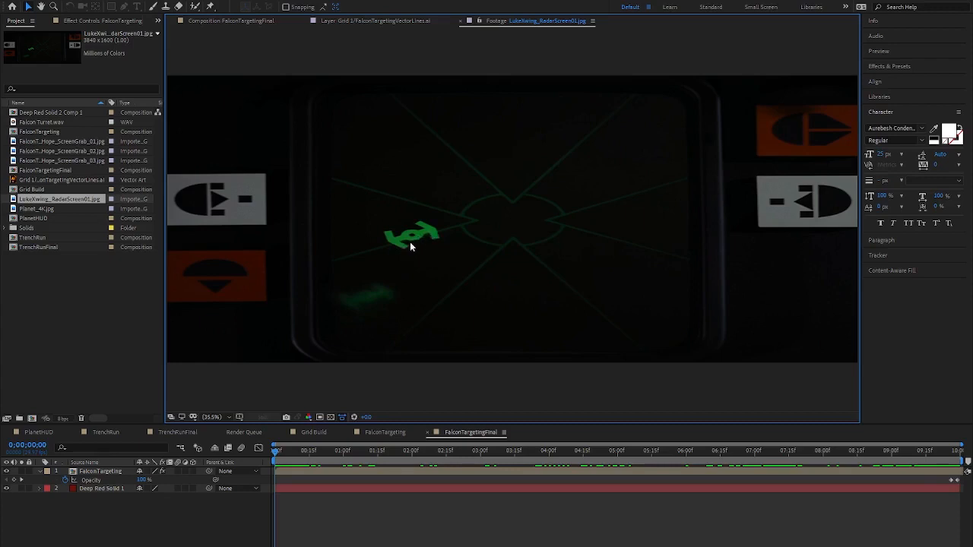
mouse_move(401, 265)
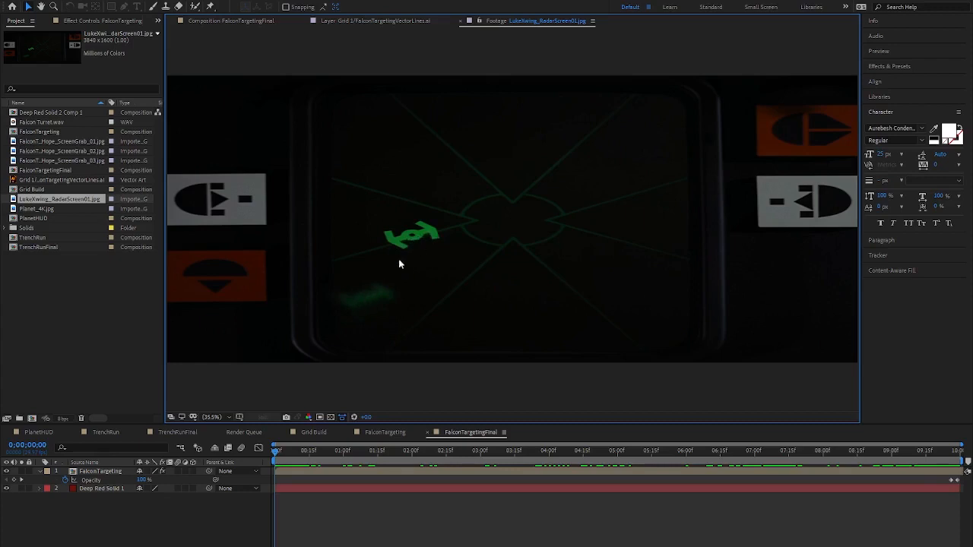
- Draw green shape layers in LukeswingRadar: radiating lines, a green ellipse and framing rectangles over the screenshot
left_click(557, 431)
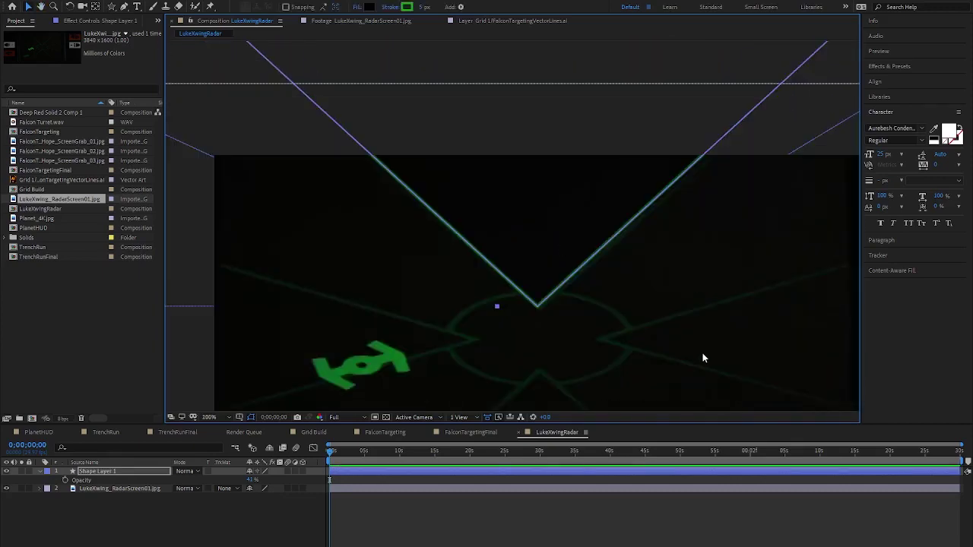
mouse_move(631, 228)
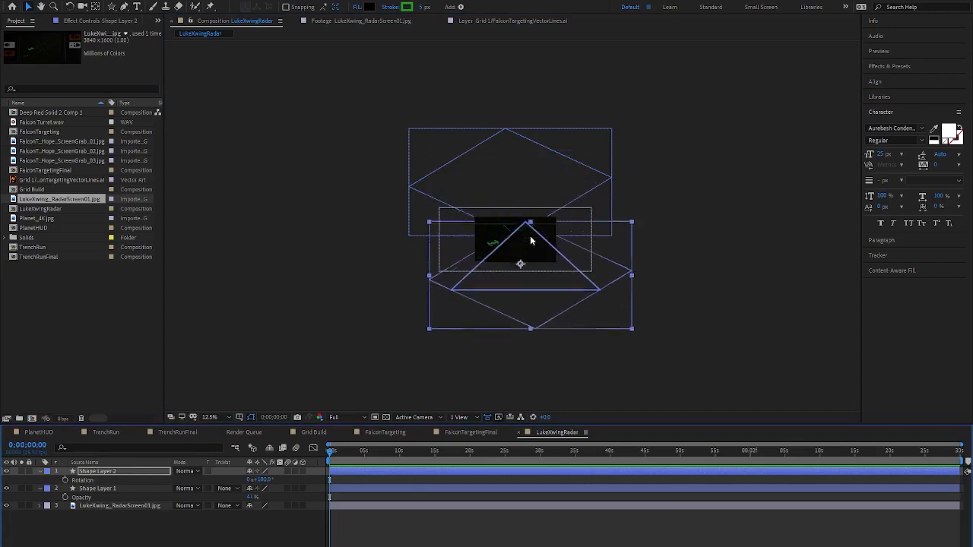
left_click(210, 417)
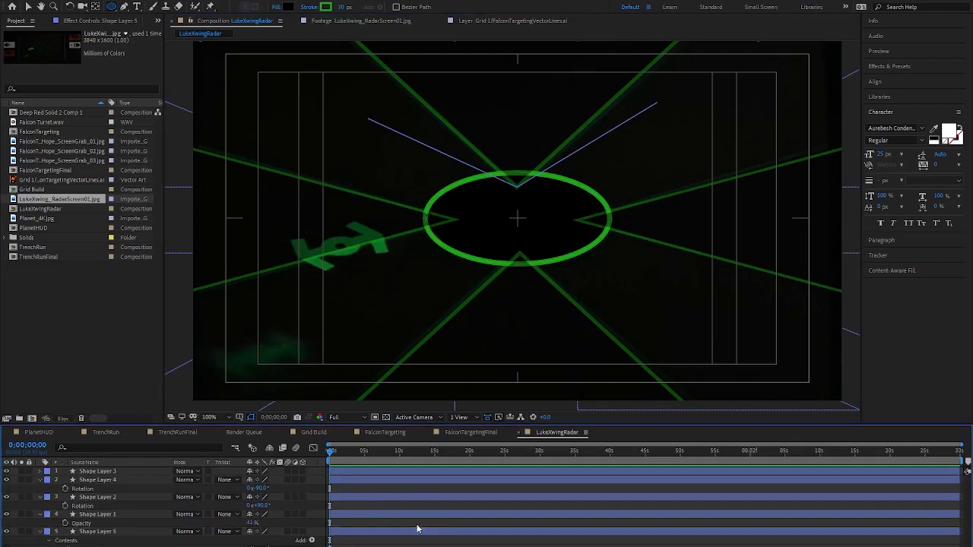
left_click(97, 532)
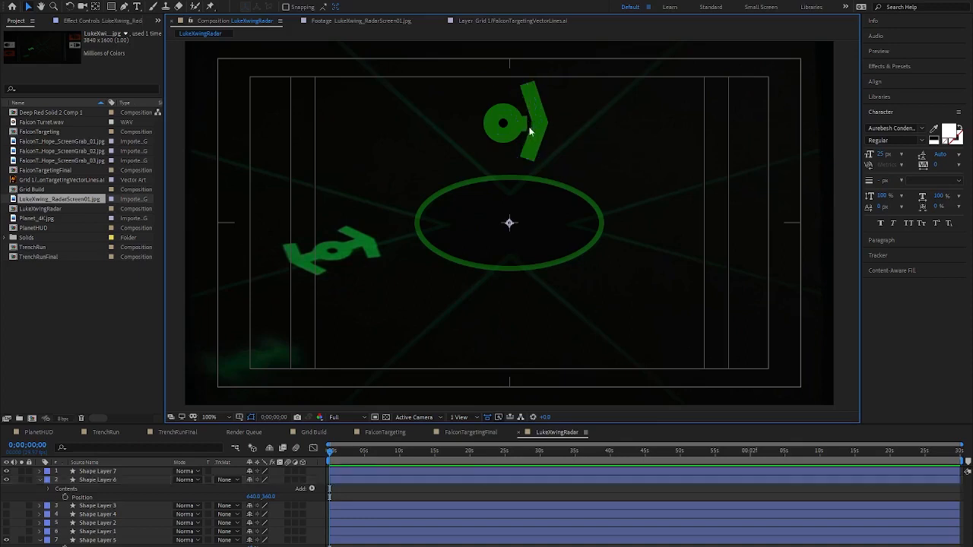
- Shape the TieFighter layer's angled wings around its ringed cockpit and sit it left of the oval
left_click(502, 122)
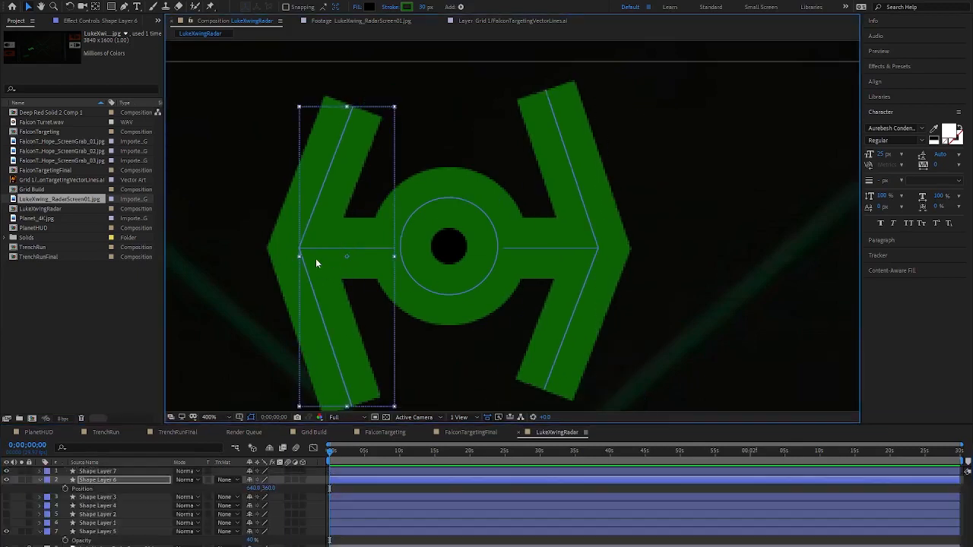
left_click(18, 480)
type("TieFighter")
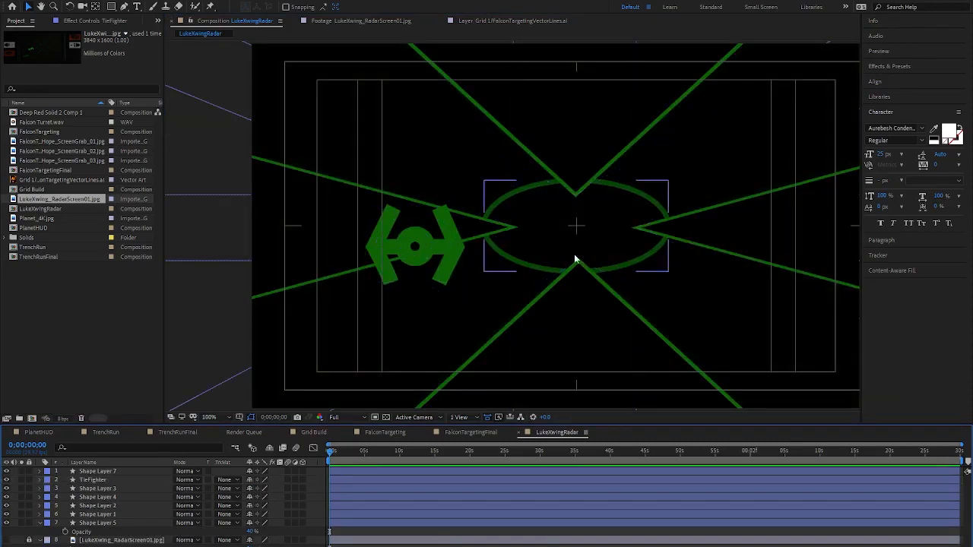
left_click(97, 514)
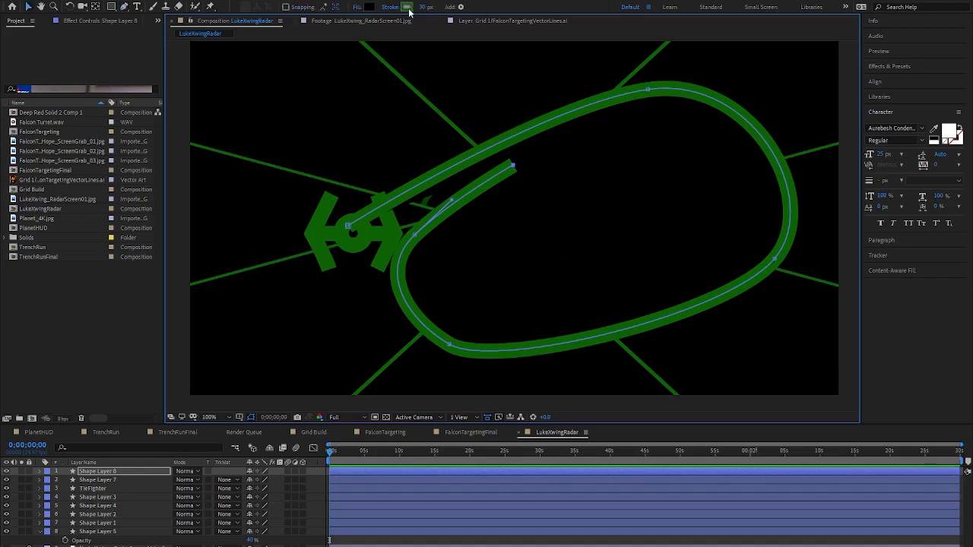
mouse_move(371, 6)
type("MotionPath")
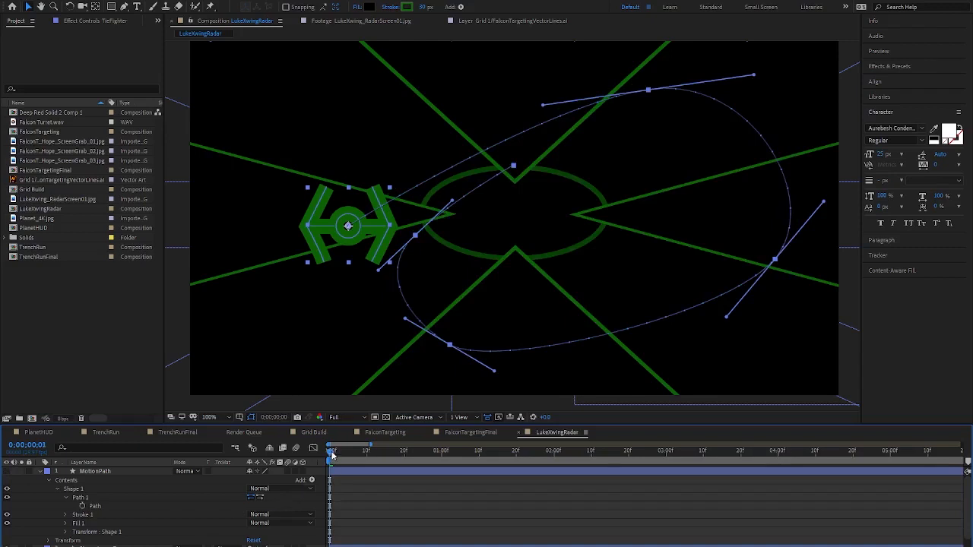
- Scrub the playhead to watch TieFighter follow its looped motion path around the radar oval
left_click_drag(332, 450, 377, 450)
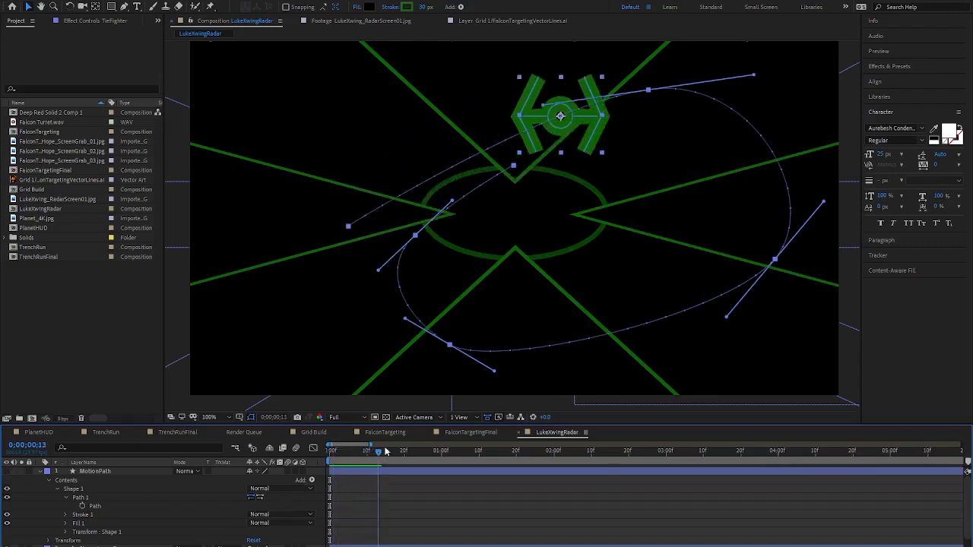
left_click(440, 450)
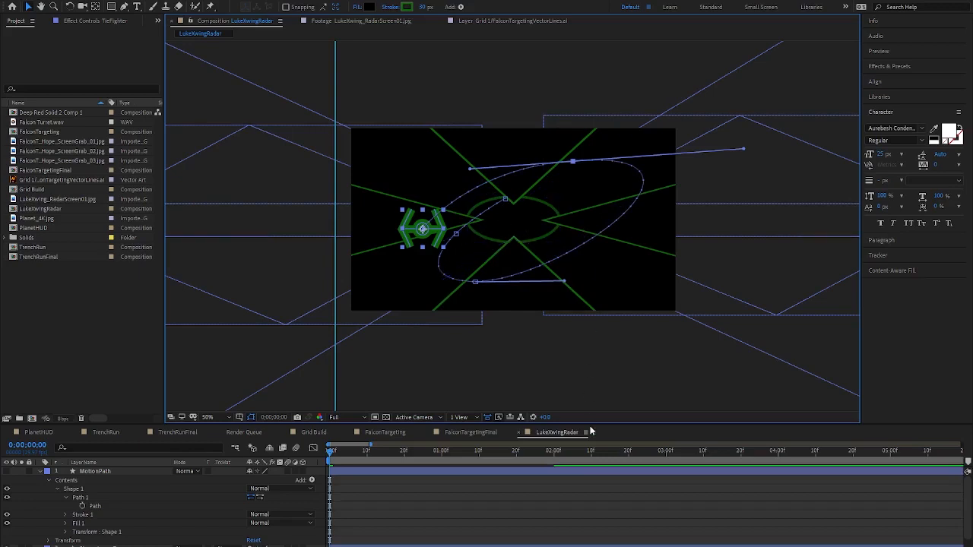
mouse_move(420, 462)
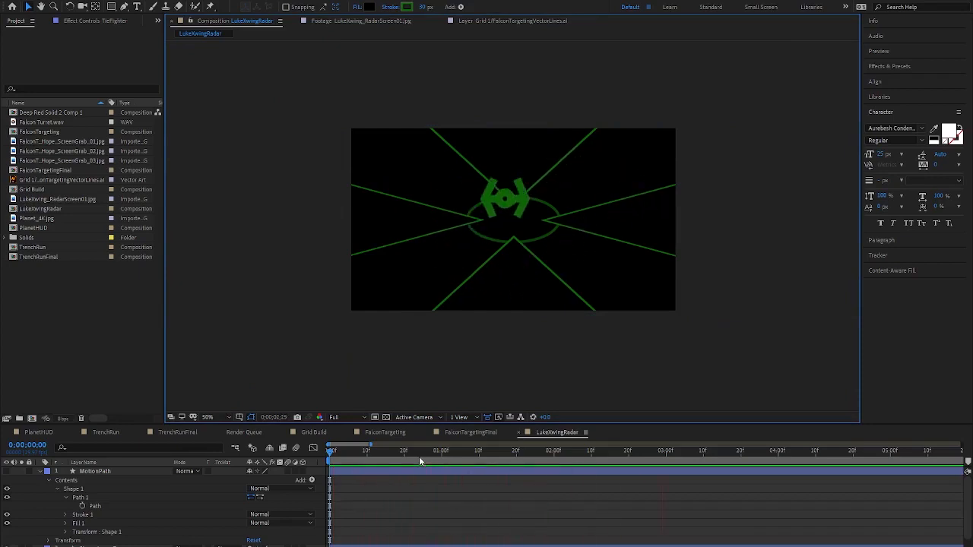
- Precompose the HUD into Pre-comp 1, make it 3D and tilt its X Orientation back in perspective
left_click(438, 450)
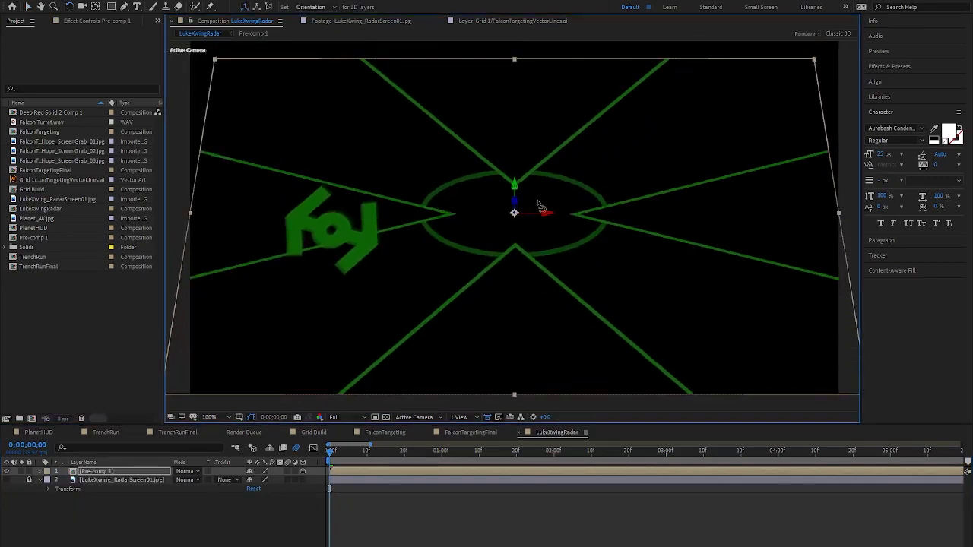
left_click(525, 450)
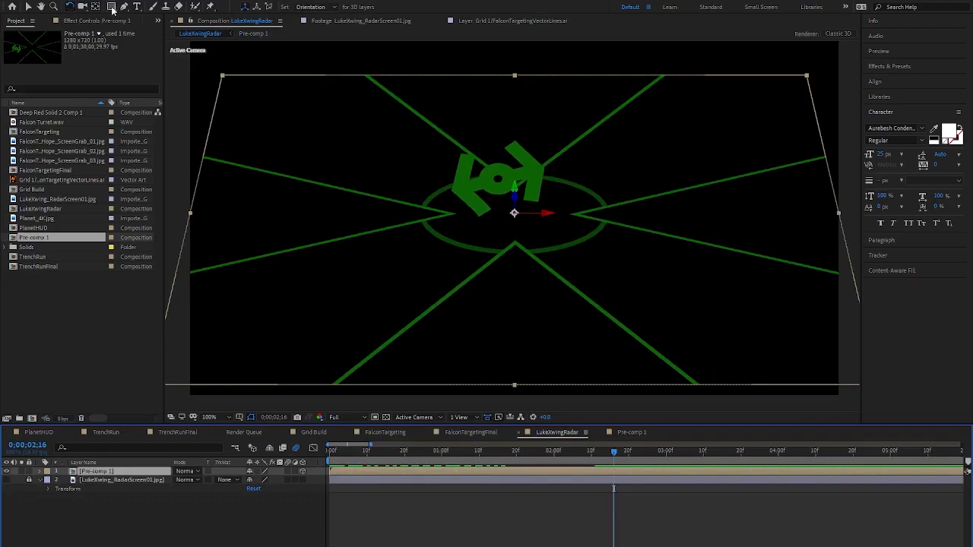
left_click(49, 471)
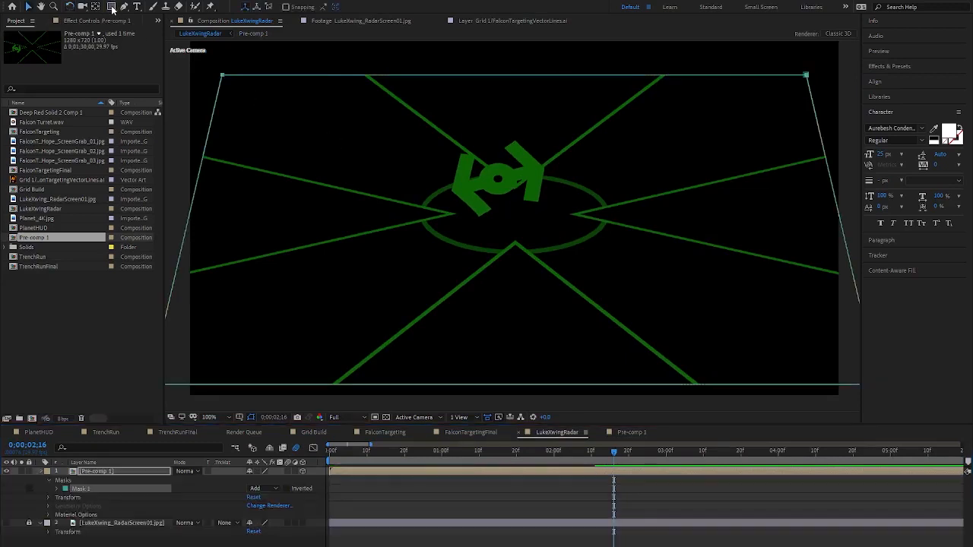